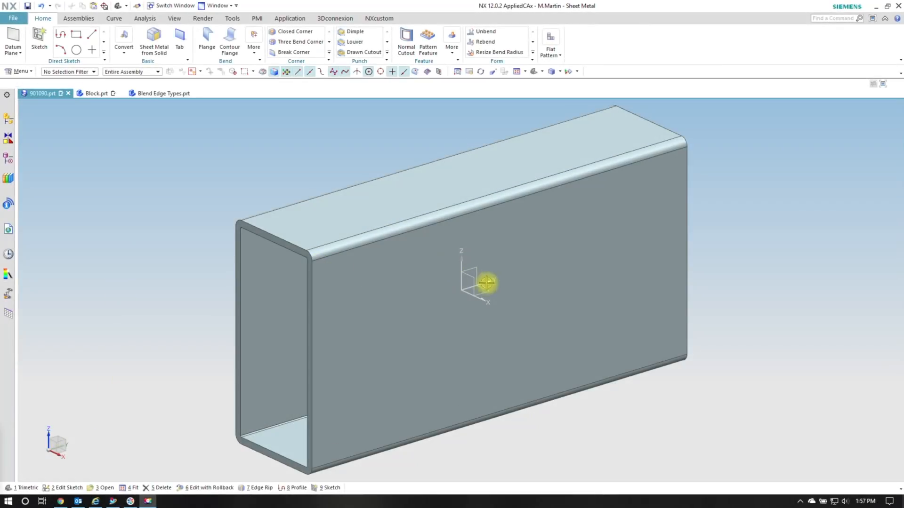
mouse_move(432, 335)
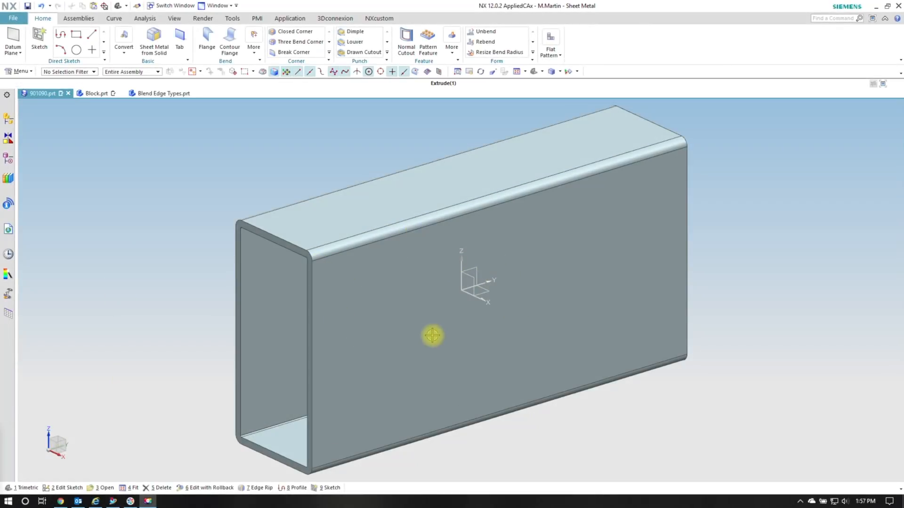
mouse_move(476, 243)
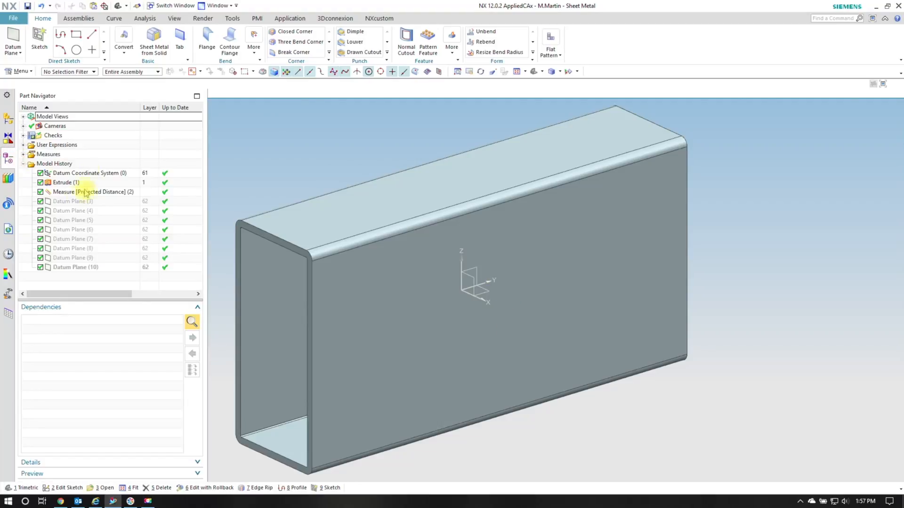
Edit the profile sketch of Extrude (1) from the Part Navigator
right_click(66, 181)
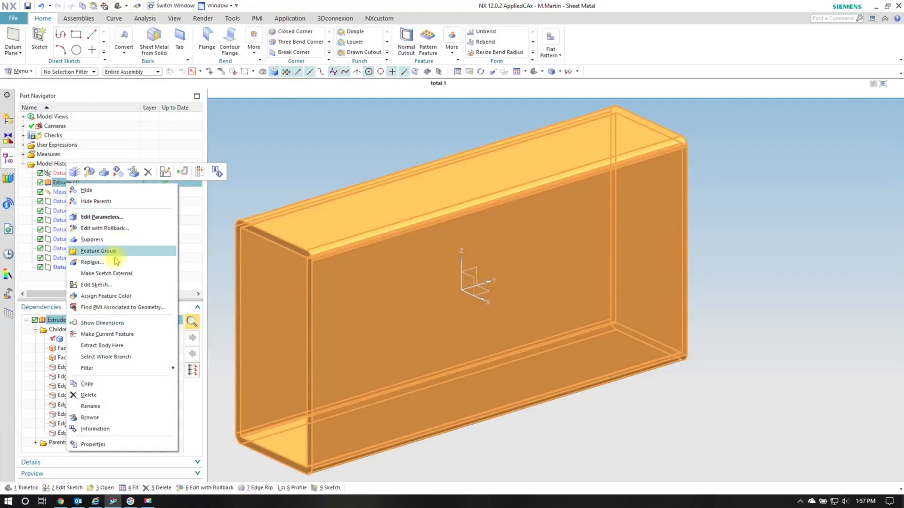
left_click(96, 285)
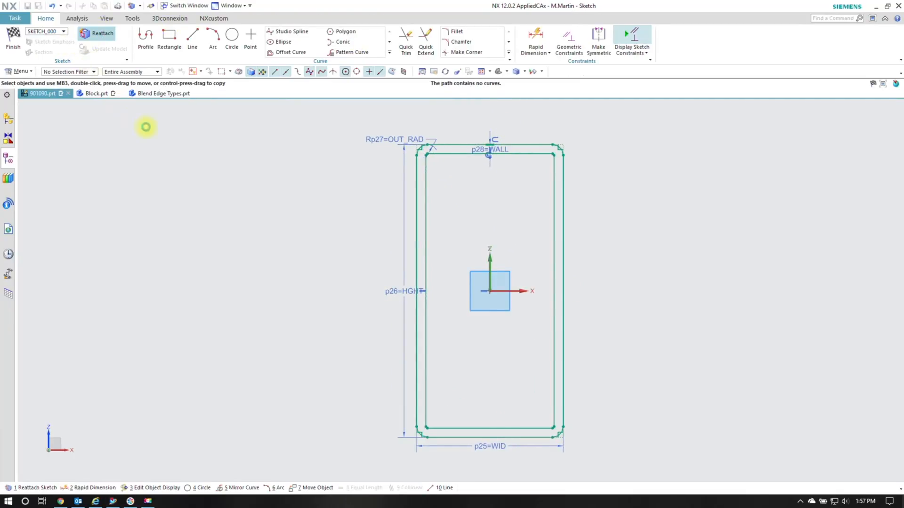
Reattach the sketch to a new plane and horizontal vector, then finish so the tube regenerates flipped
left_click(102, 34)
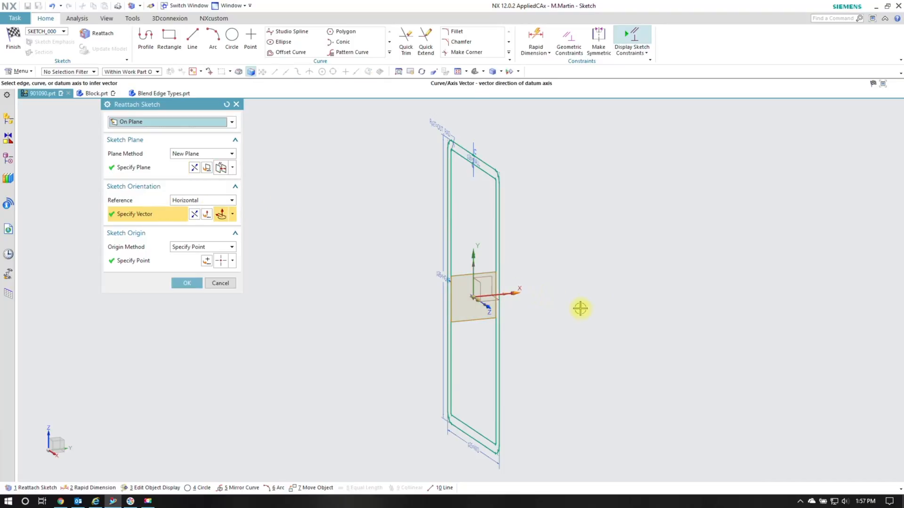
mouse_move(308, 226)
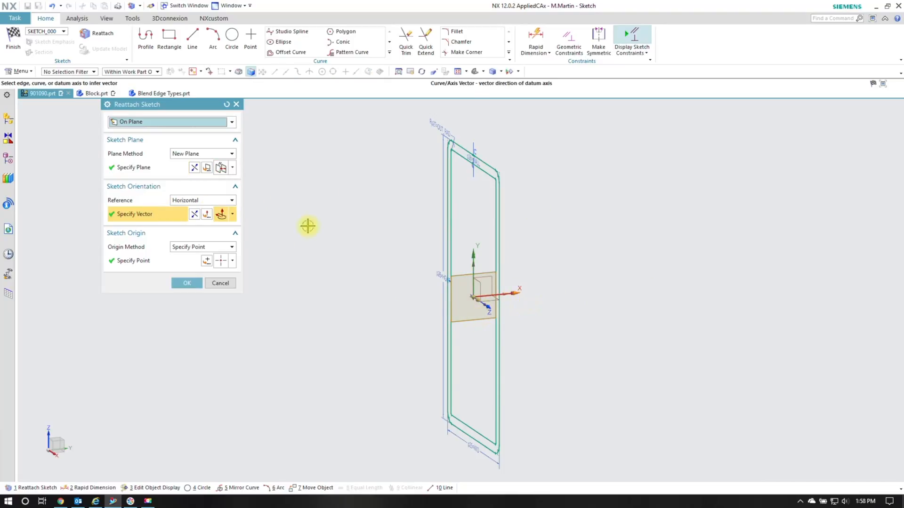
mouse_move(423, 306)
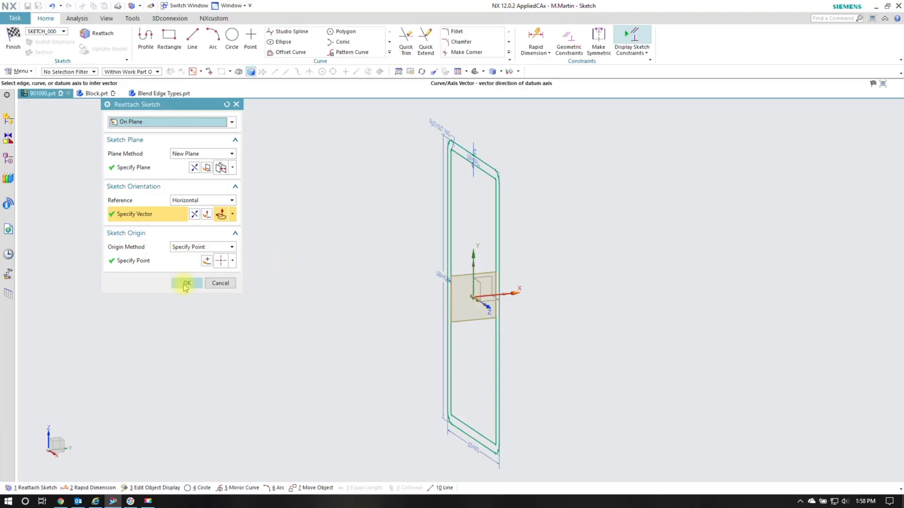
left_click(185, 284)
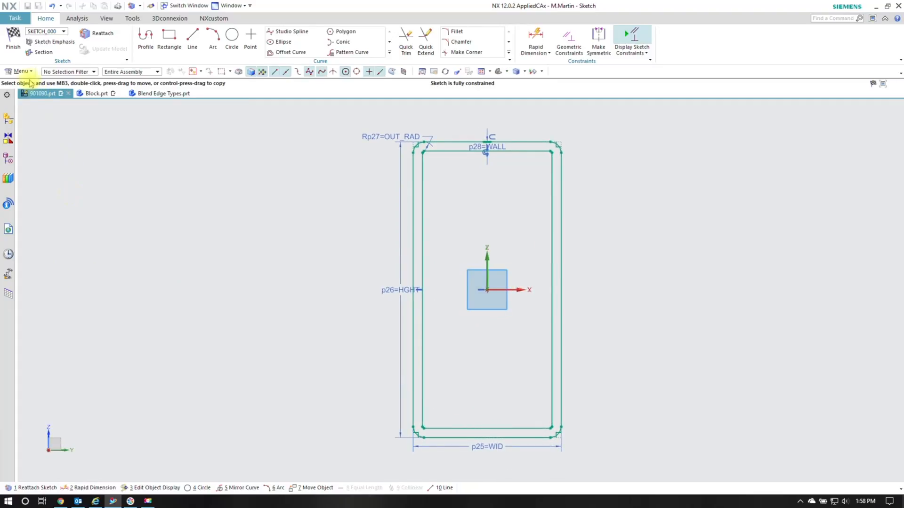
left_click(12, 41)
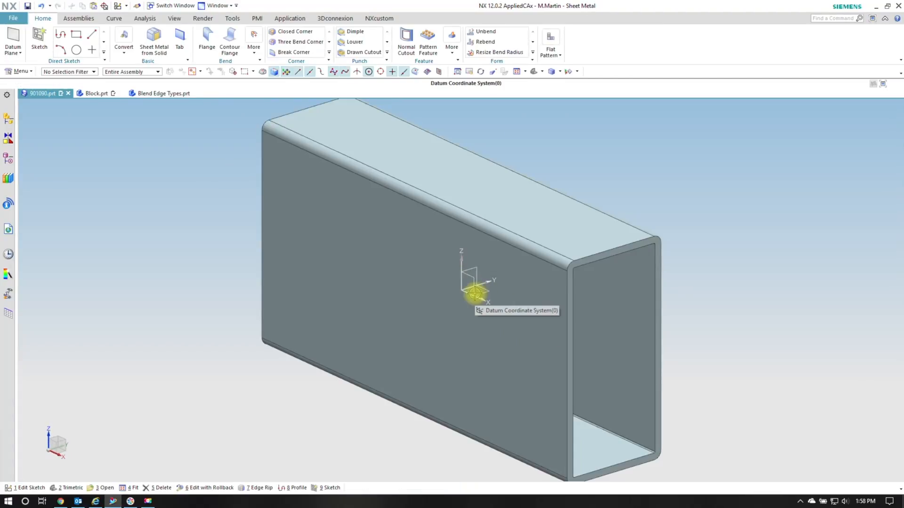
Copy the slot extrusion on the block's side in the Blend Edge Types part
left_click(163, 93)
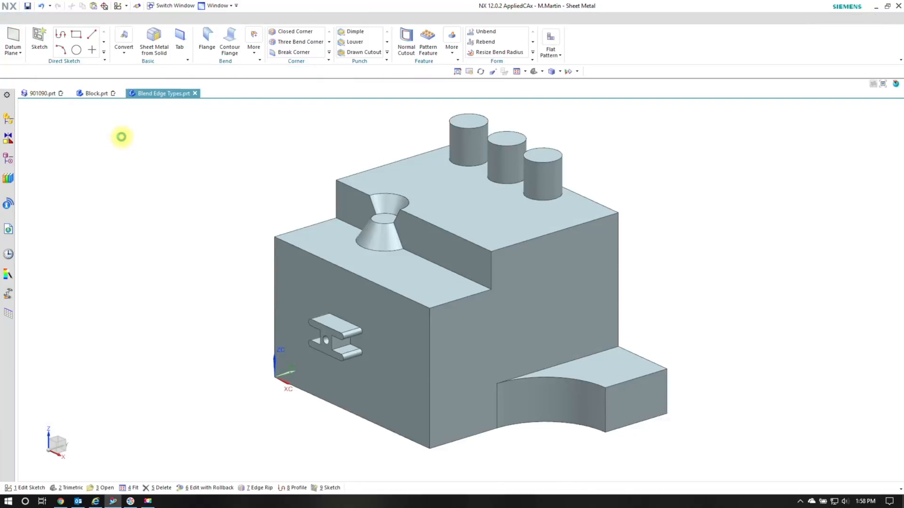
left_click(330, 337)
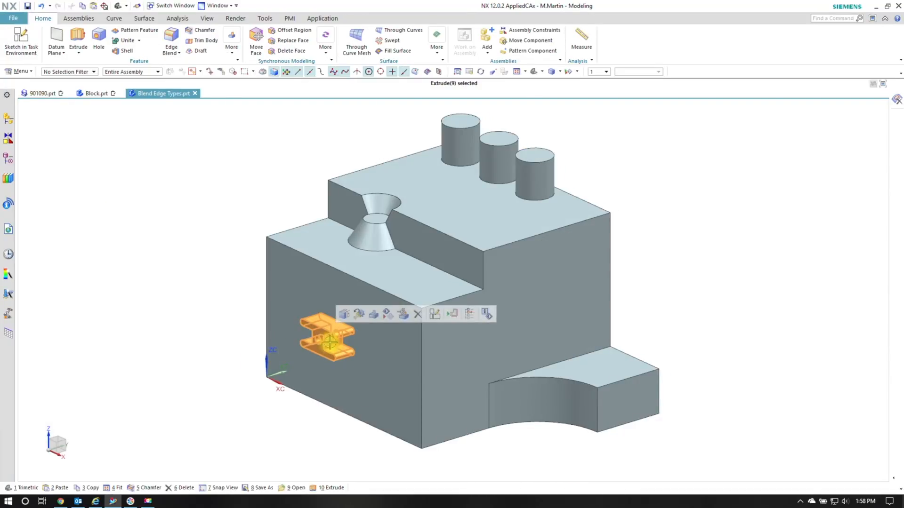
right_click(329, 337)
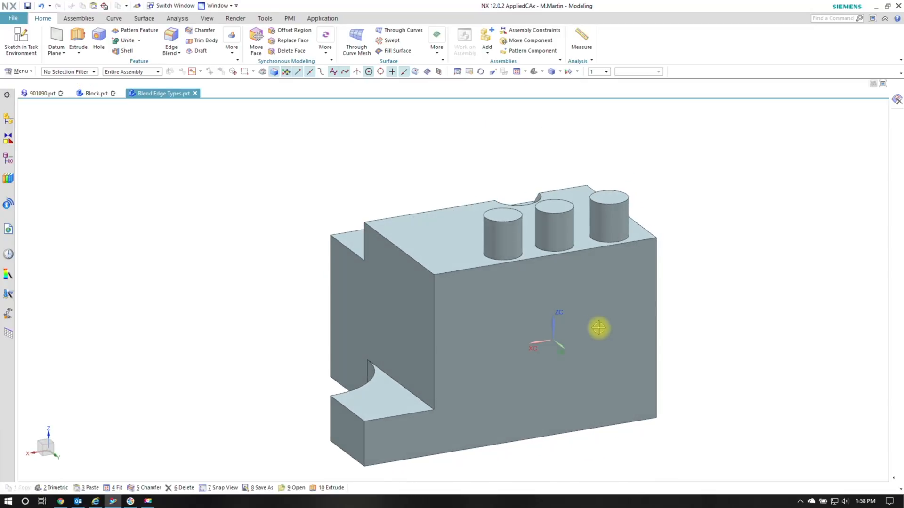
Start pasting the copied slot feature via Menu > Edit > Paste
left_click(19, 72)
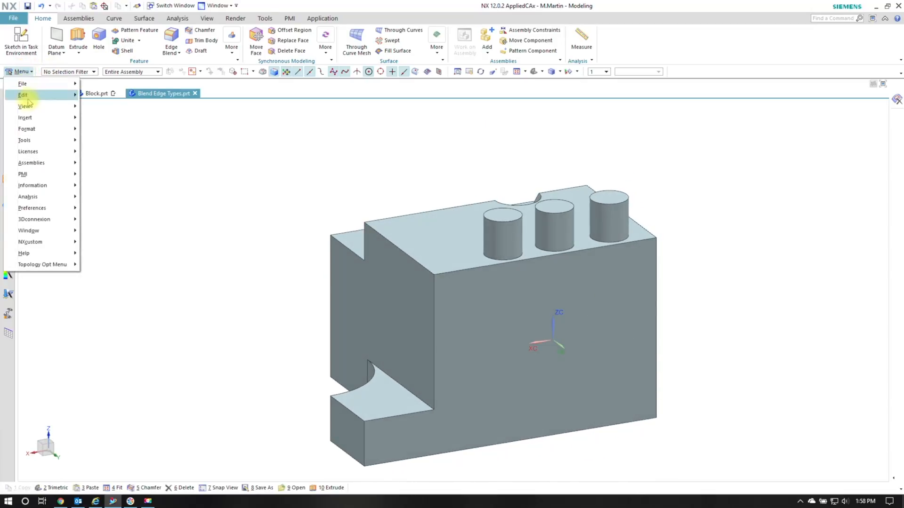
left_click(23, 94)
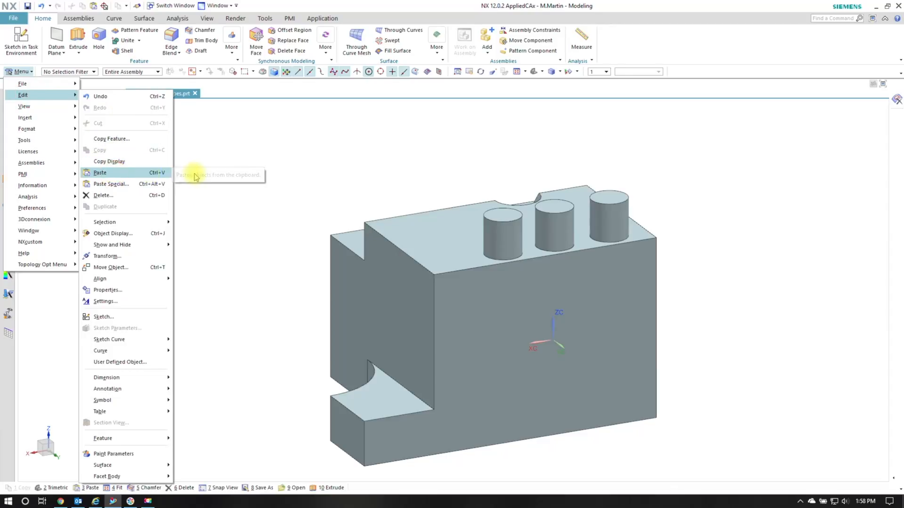
left_click(99, 173)
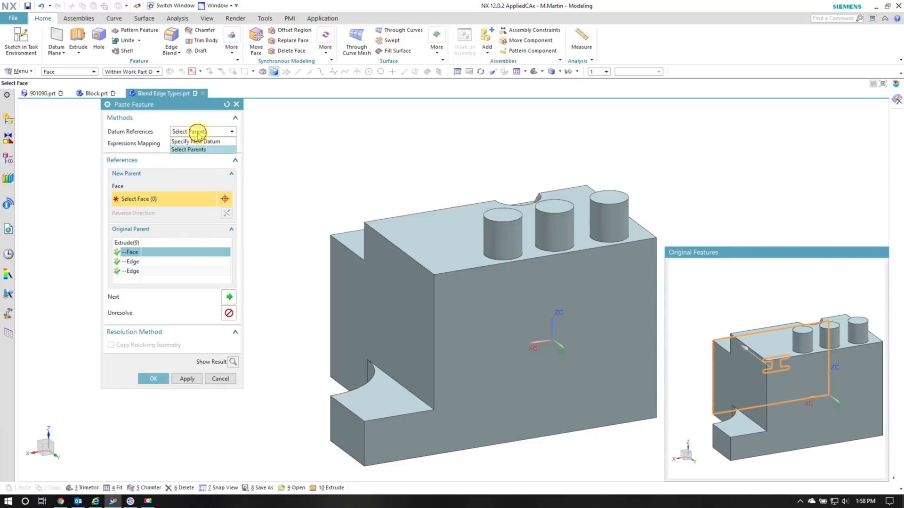
Remap the slot's parent face and vertical edge to the large side face and confirm the paste
left_click(189, 150)
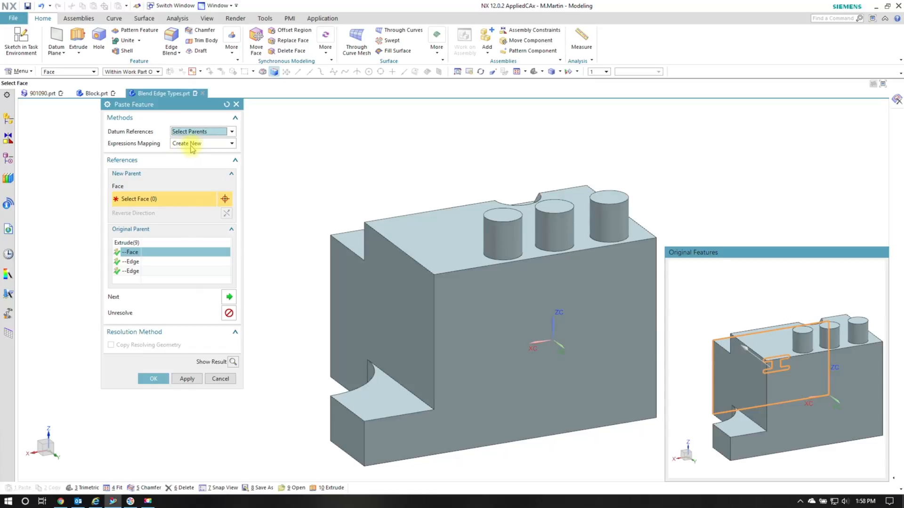
mouse_move(147, 235)
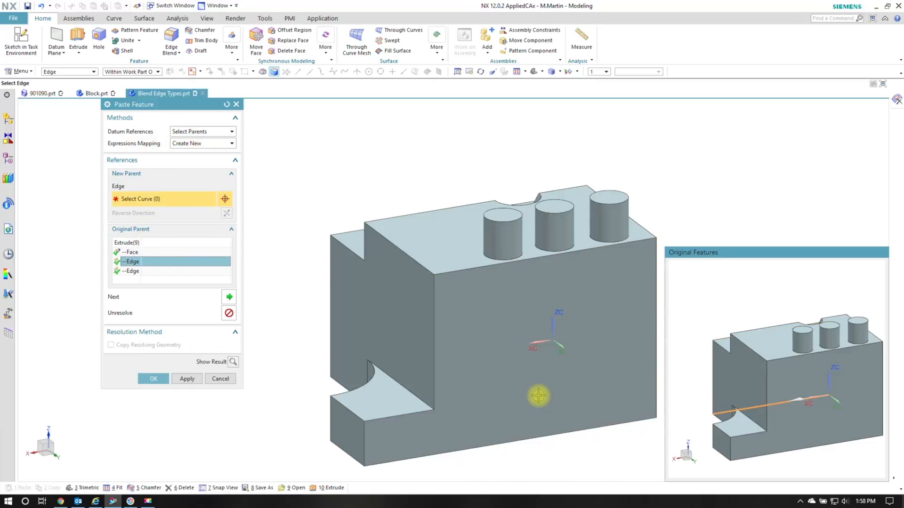
left_click(645, 421)
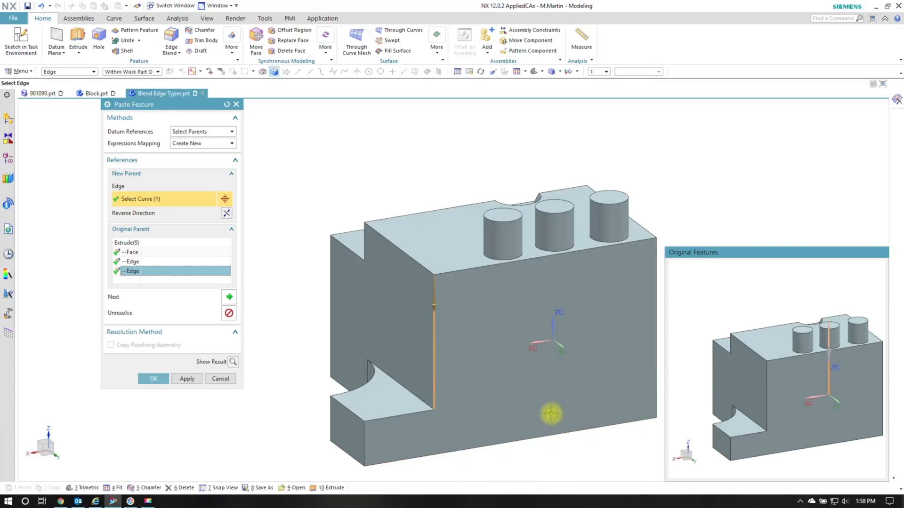
left_click(153, 378)
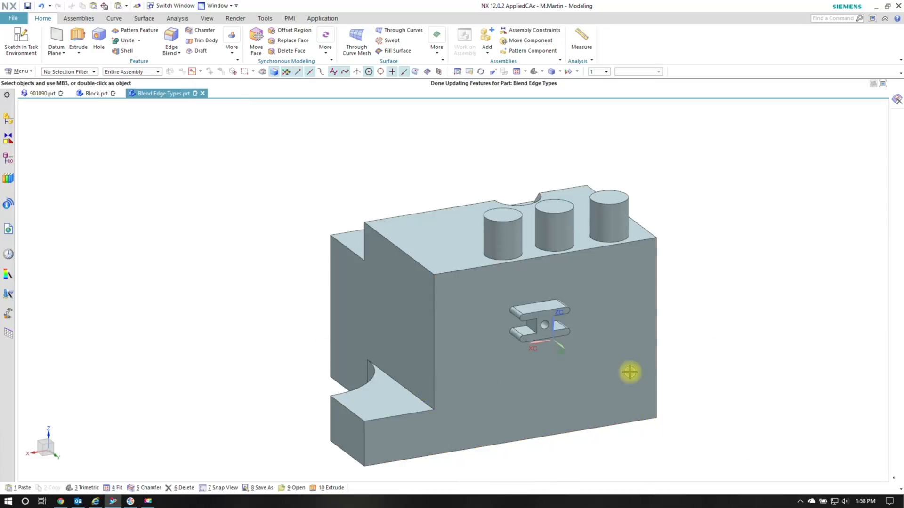
Review the pasted slot's sketch and return to modeling without changes
left_click(529, 314)
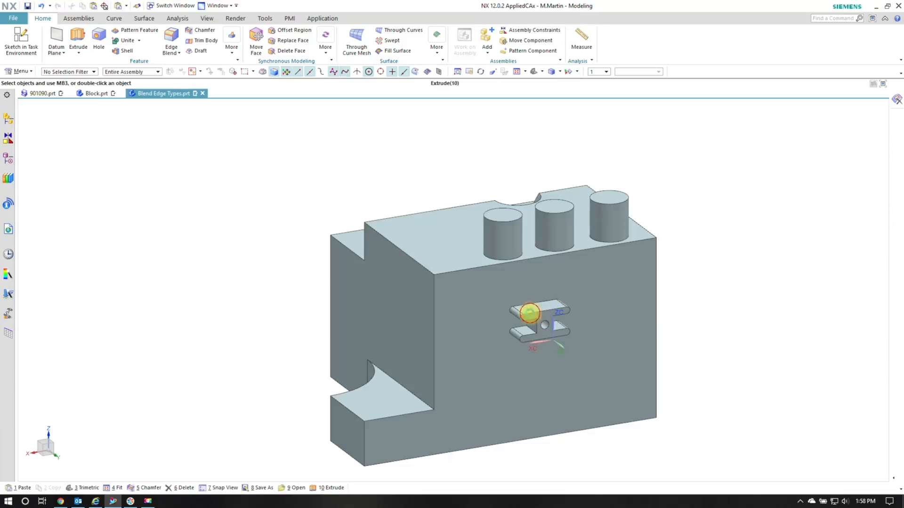
right_click(529, 315)
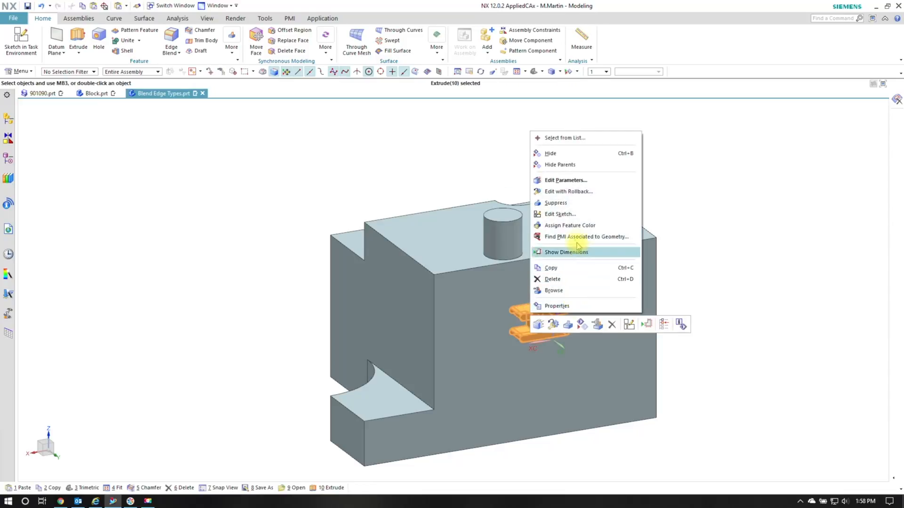
left_click(566, 252)
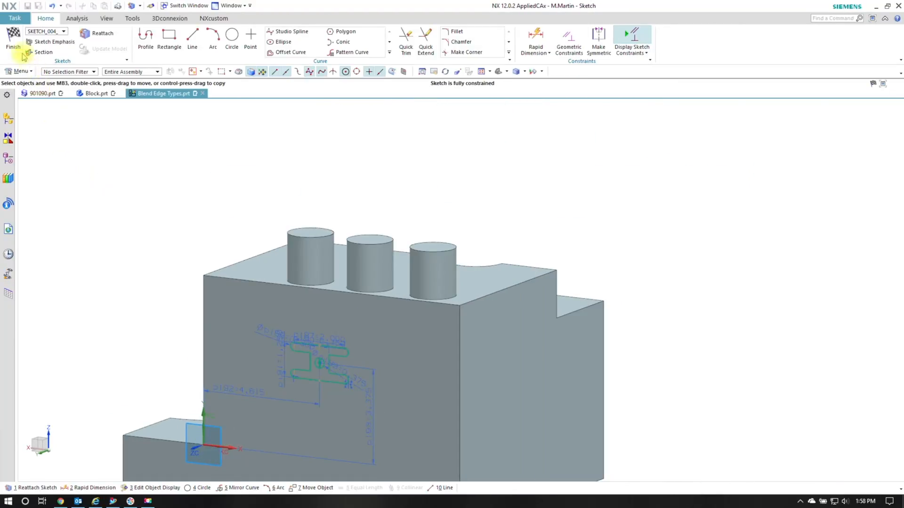
left_click(12, 40)
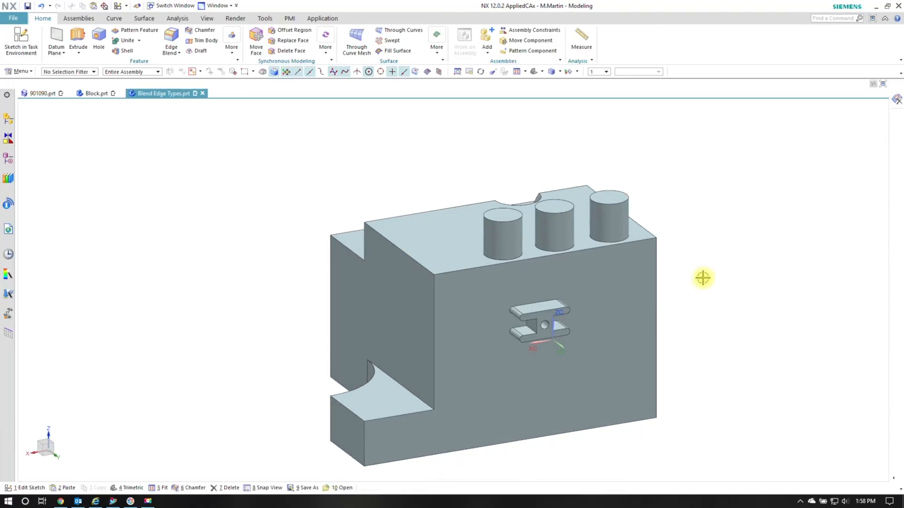
View the part from the opposite side and switch to the Block part
left_click(94, 93)
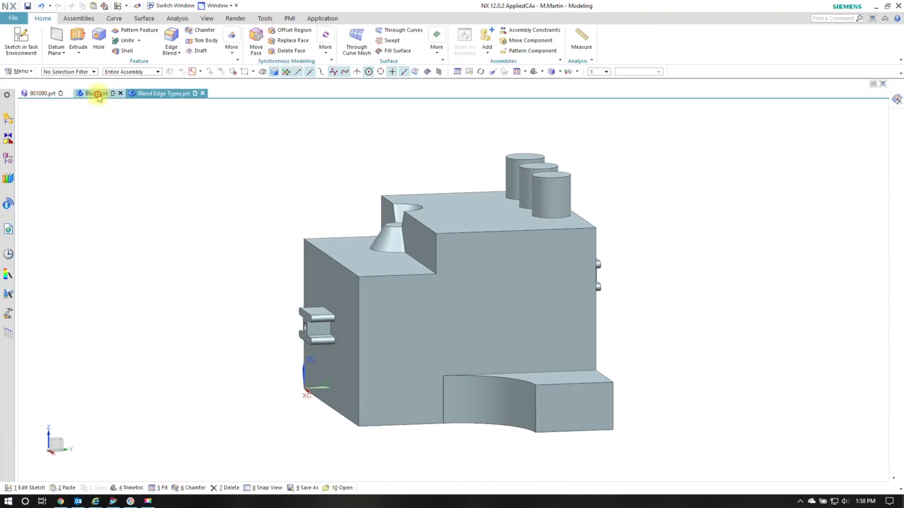
left_click(95, 93)
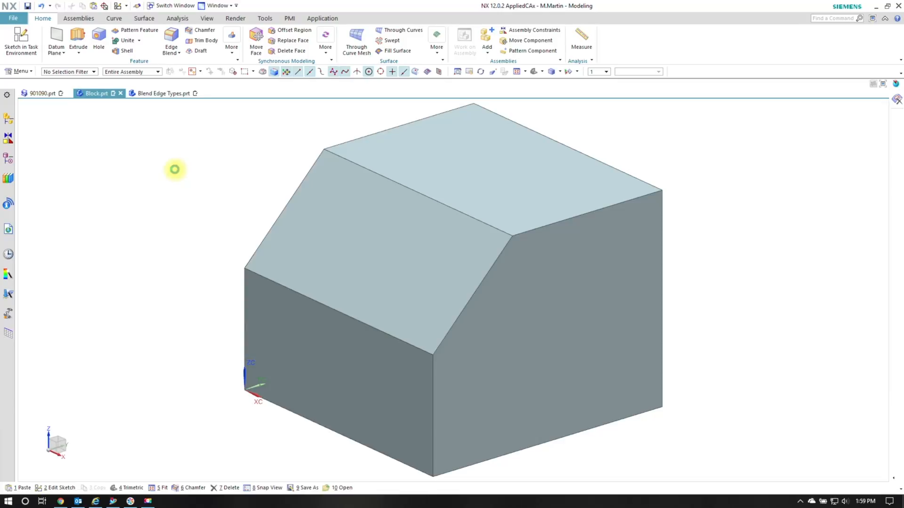
Paste the slot onto the Block's right-hand face with reversed edge direction
left_click(20, 488)
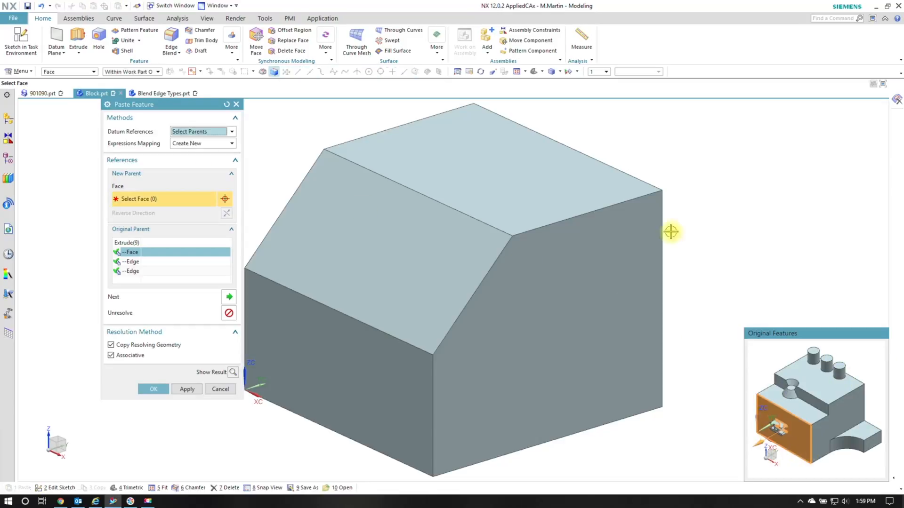
mouse_move(540, 384)
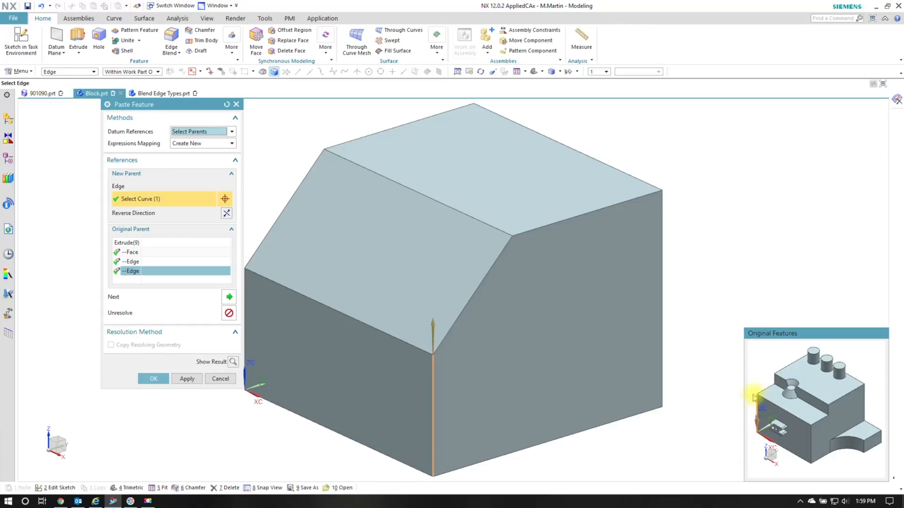
mouse_move(701, 327)
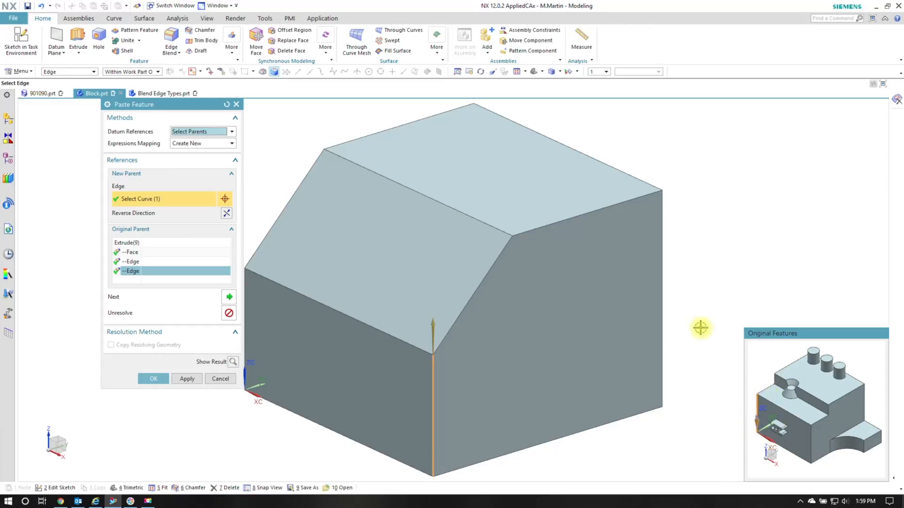
left_click(226, 215)
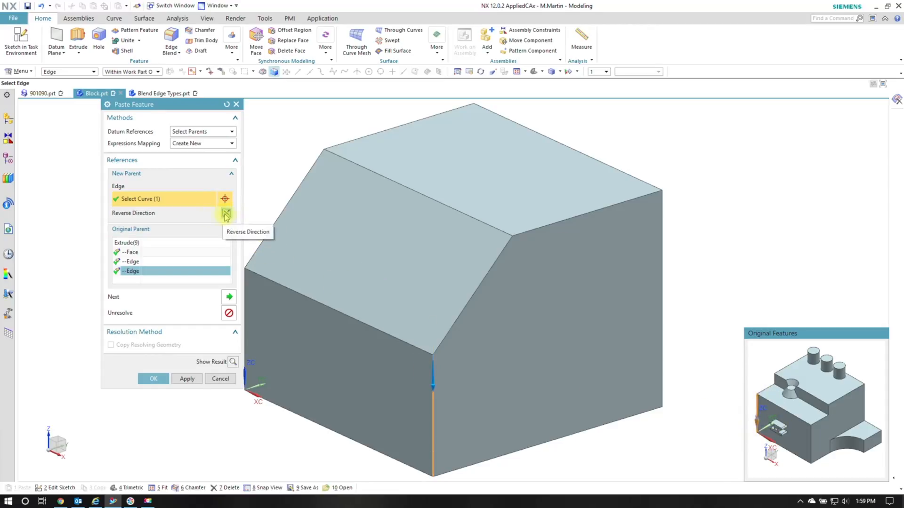
left_click(153, 378)
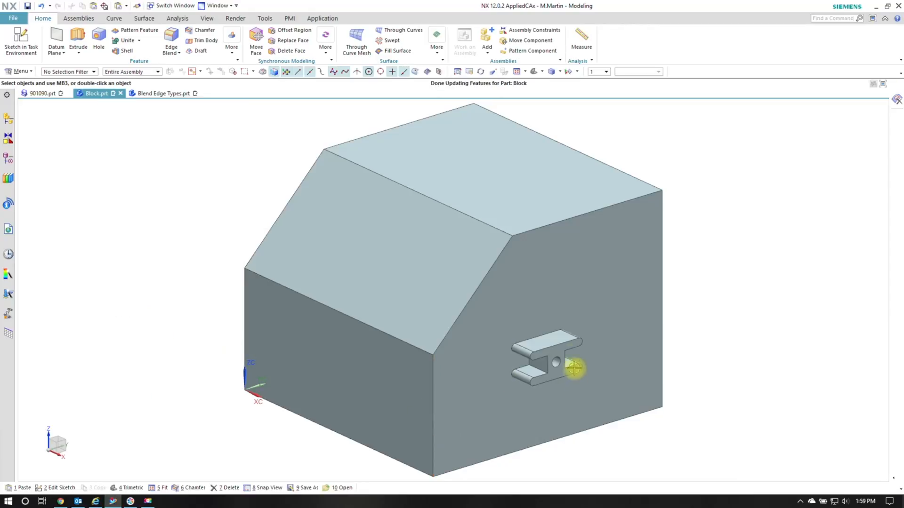
Glance at the Blend Edge Types part, then switch to tube part 901090
left_click(554, 362)
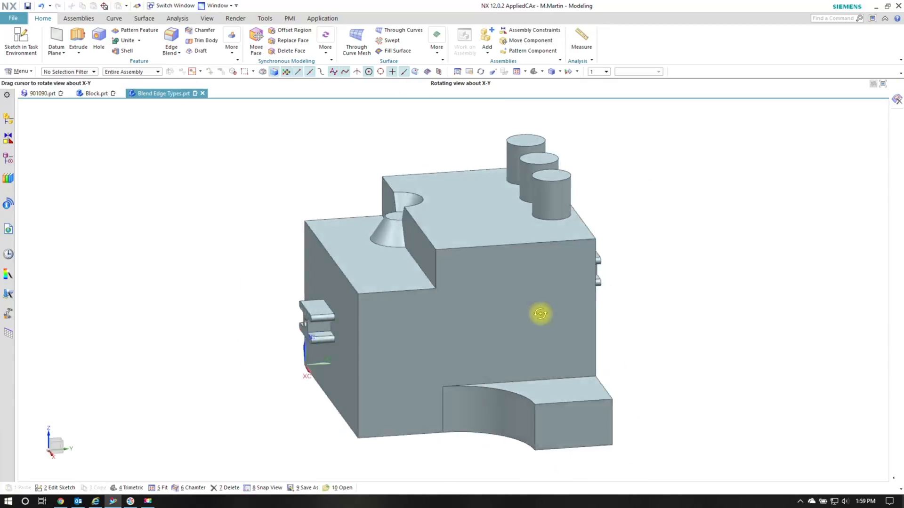
left_click(41, 94)
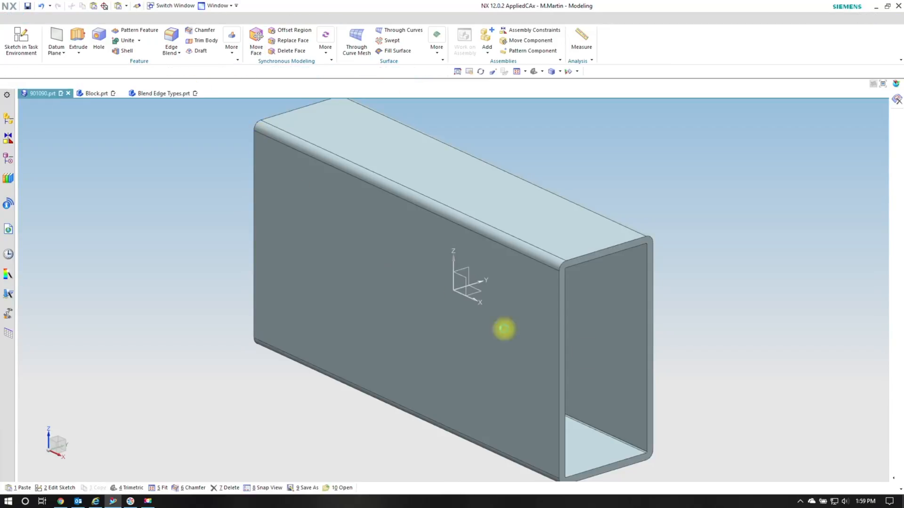